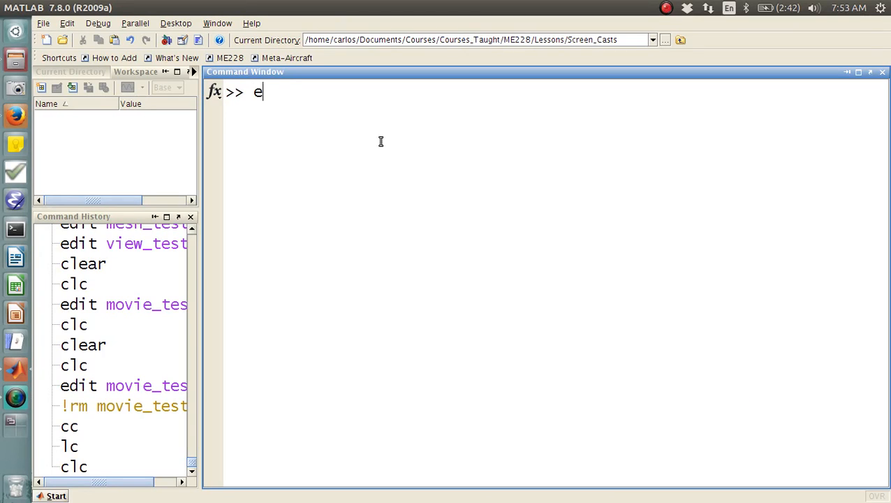
- Create the missing file movie_test.m with edit and confirm opening it empty
{"action": "type", "text": "dit movie_test.m"}
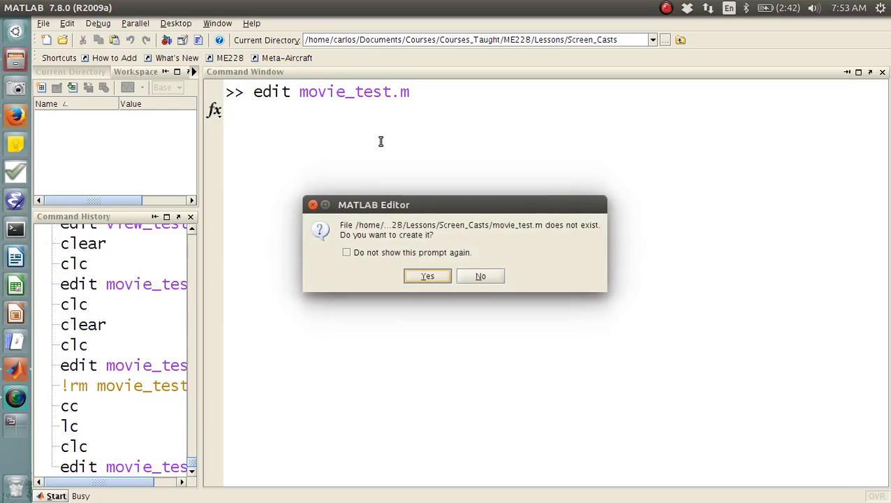
{"action": "left_click", "coordinate": [427, 276]}
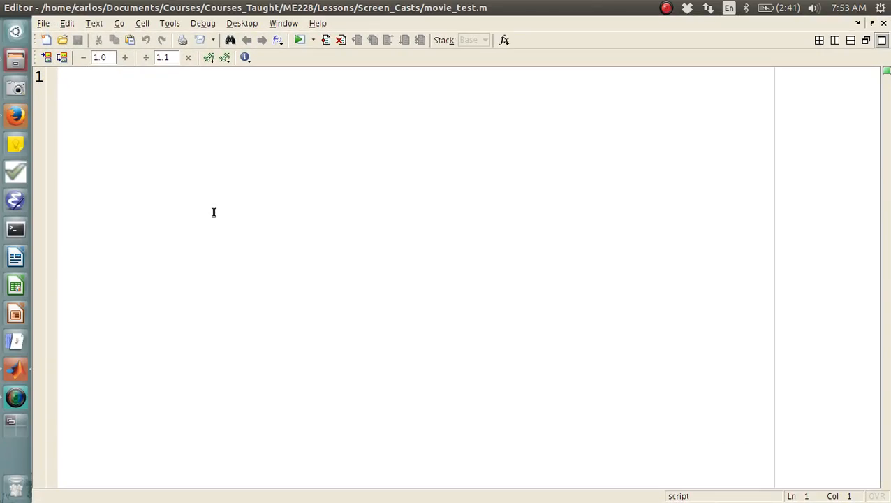
- Write the loop for t = 0:timestep:10 with timestep = 1, cla, and a MarkerSize 20 plot
{"action": "type", "text": "for t"}
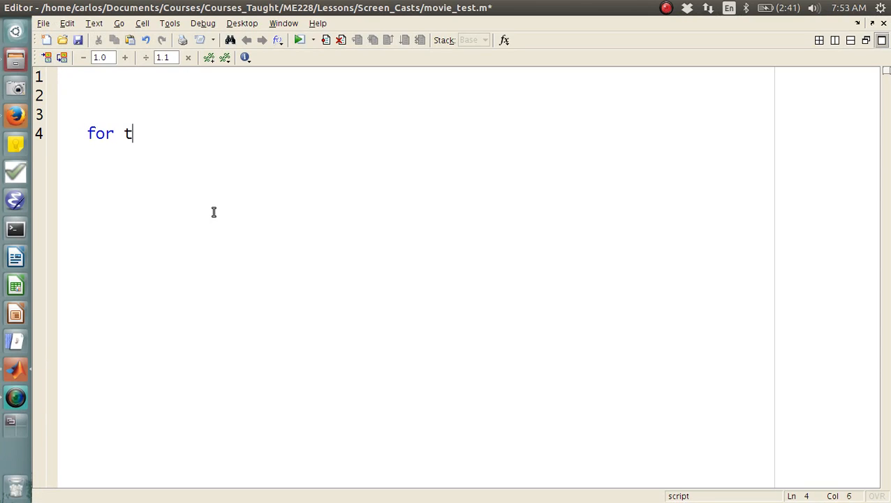
{"action": "type", "text": "= 0:timestep"}
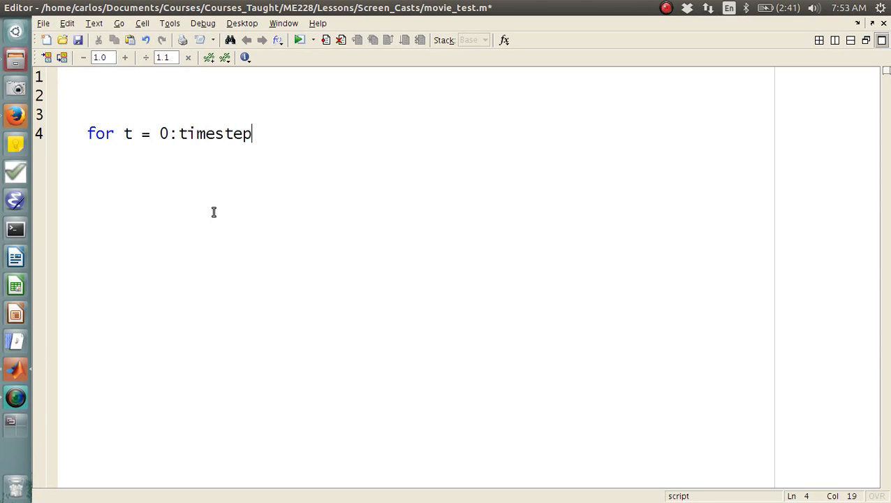
{"action": "type", "text": ":10"}
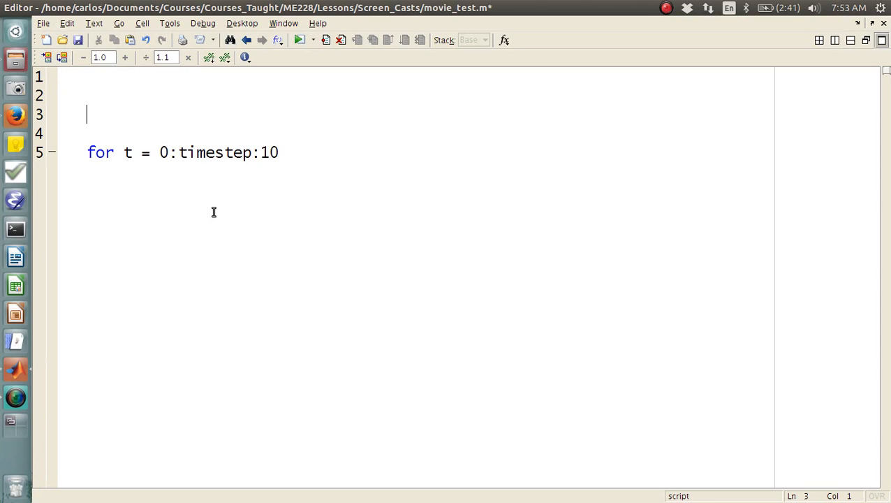
{"action": "type", "text": "timestep = 1;"}
{"action": "type", "text": "end"}
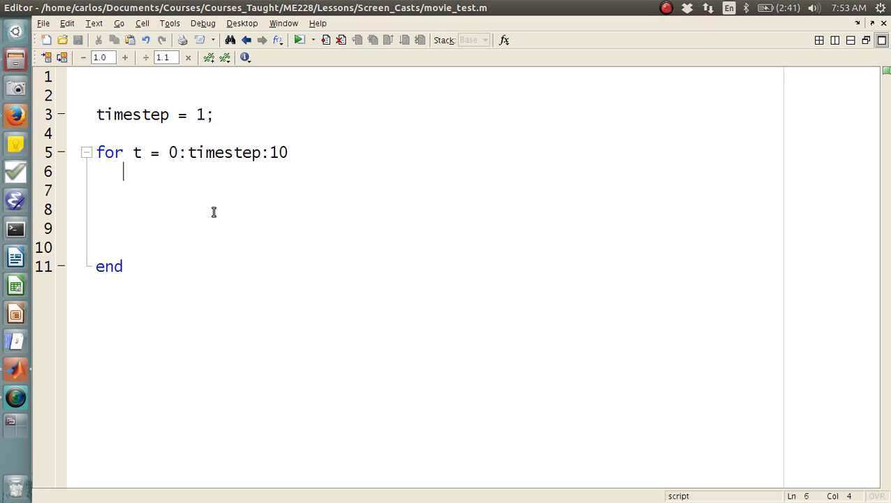
{"action": "type", "text": "cla;"}
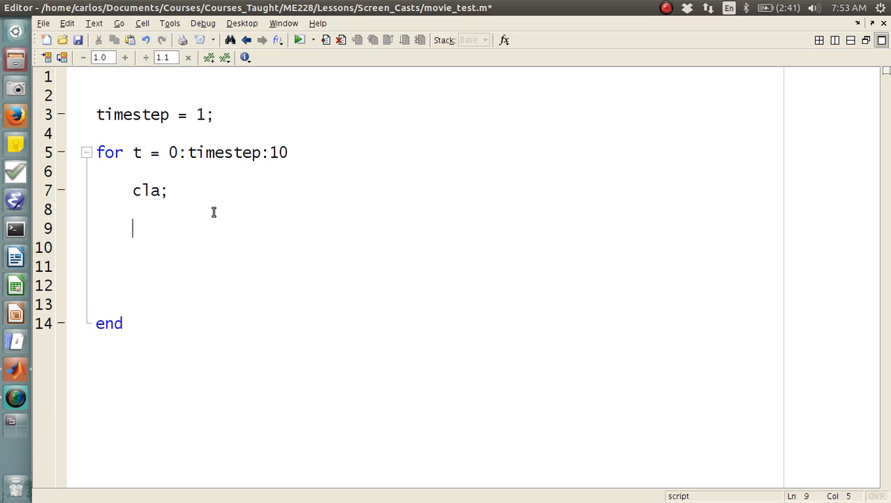
{"action": "type", "text": "plot(x0"}
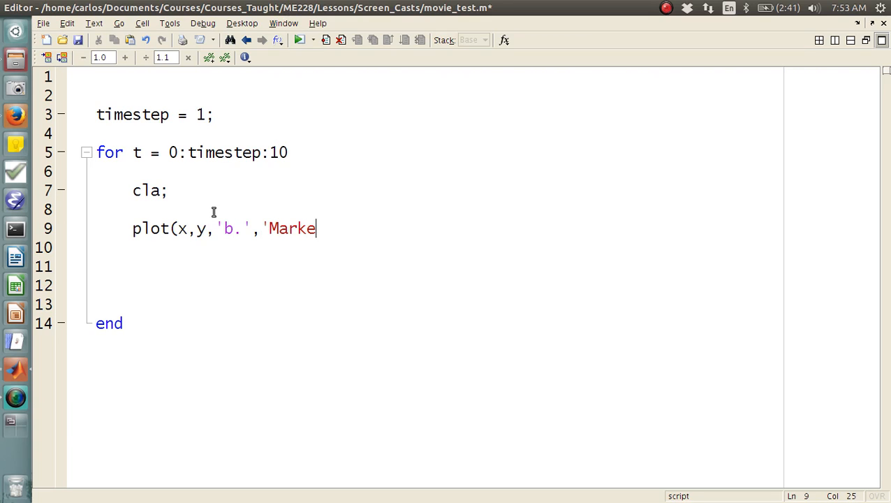
{"action": "type", "text": "rSize',20)"}
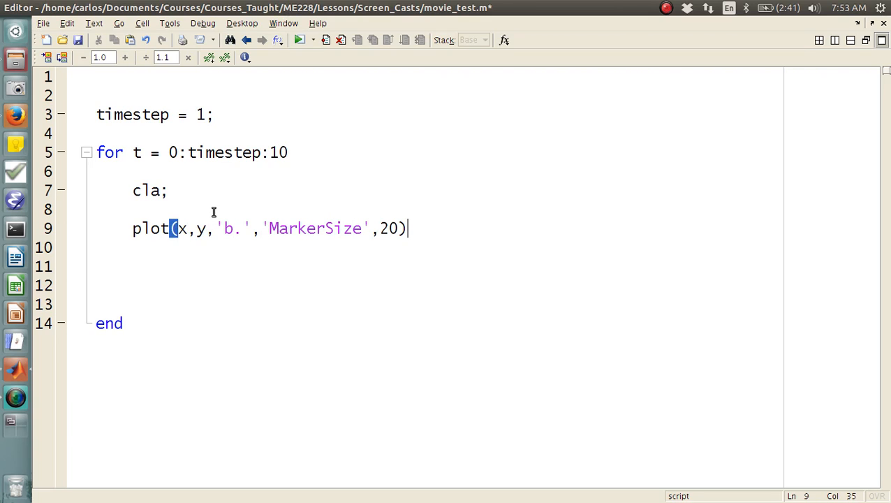
- Set starting x = 0 and update x = x + vx*timestep and y = y + vy*timestep
{"action": "type", "text": "x = 0"}
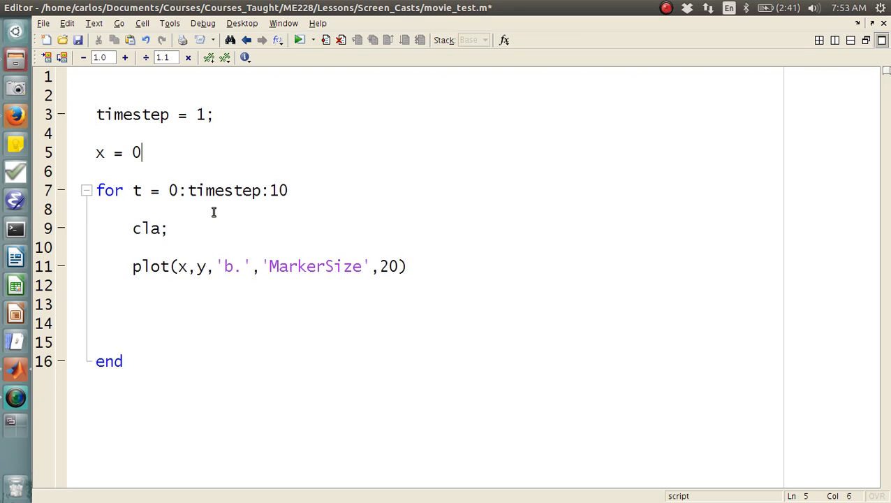
{"action": "type", "text": ";"}
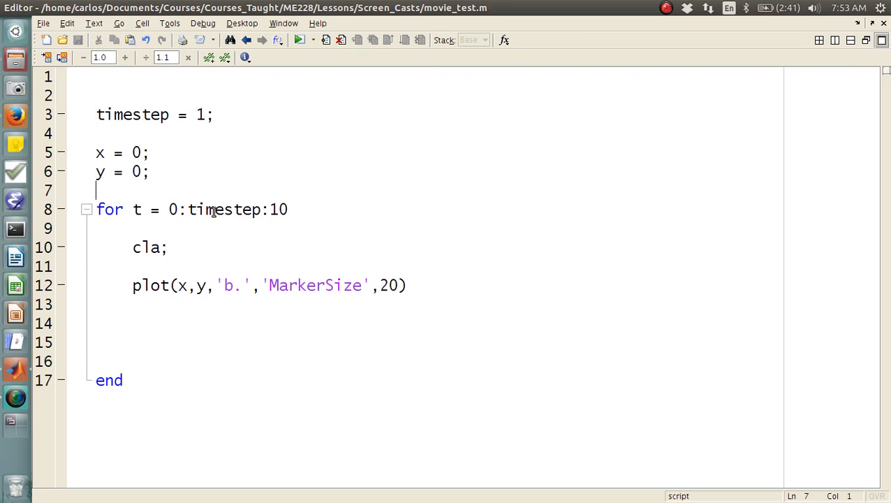
{"action": "type", "text": "x"}
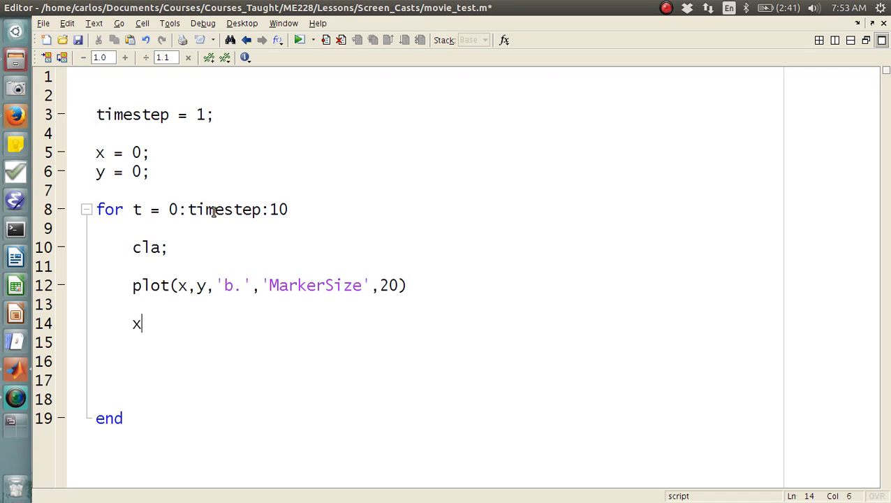
{"action": "type", "text": "="}
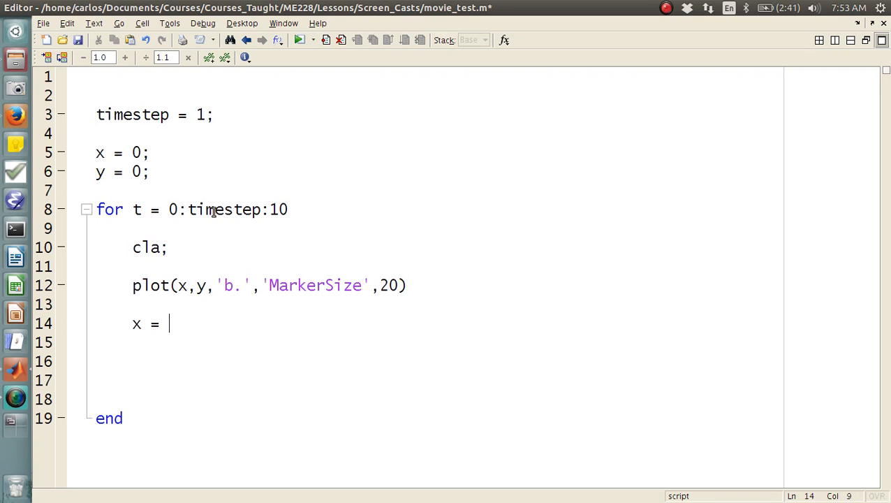
{"action": "type", "text": "X +"}
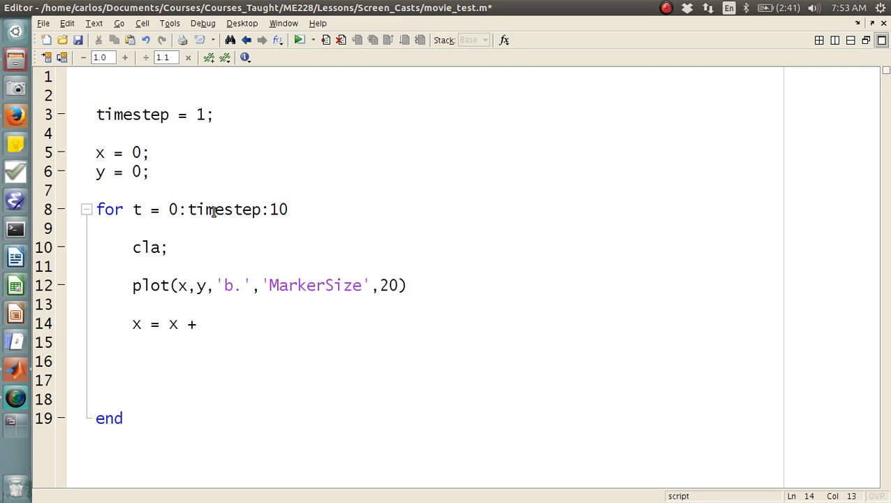
{"action": "type", "text": "vx*"}
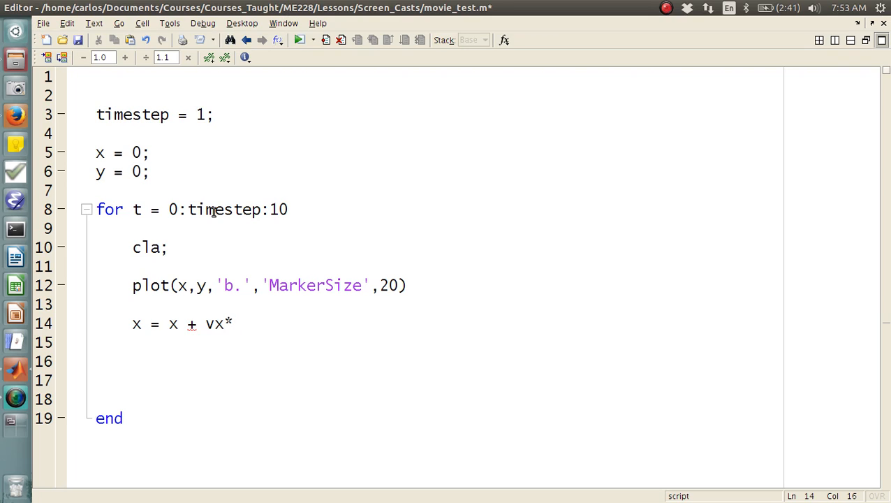
{"action": "type", "text": "timestep;"}
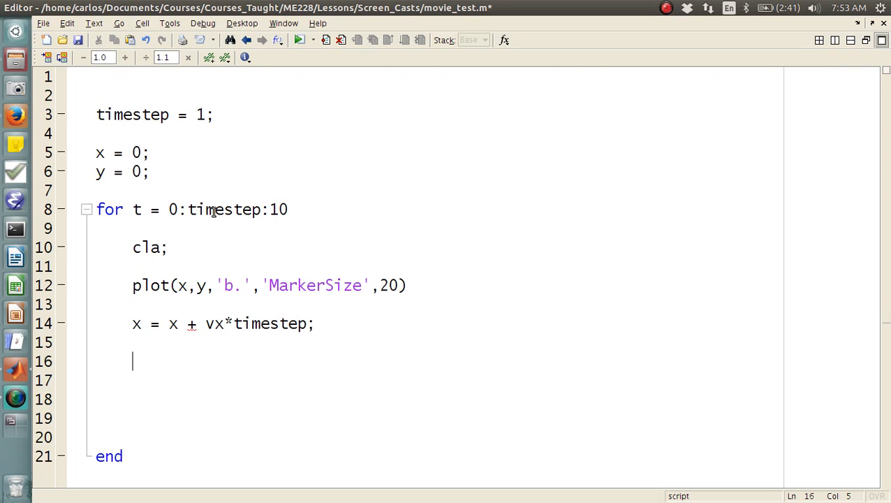
{"action": "type", "text": "y = y + vy"}
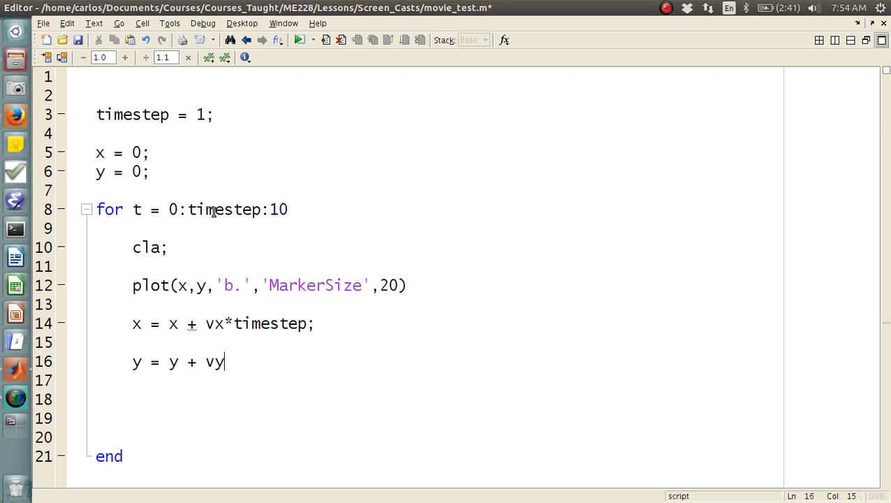
{"action": "type", "text": "*timestep;"}
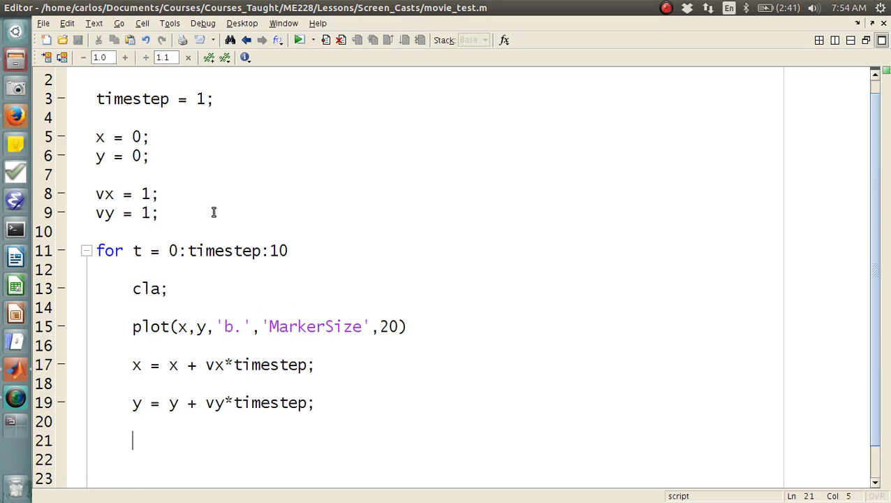
- Add drawnow and axis([0 10 0 10]) inside the loop, with close all on line 1
{"action": "type", "text": "drawnow"}
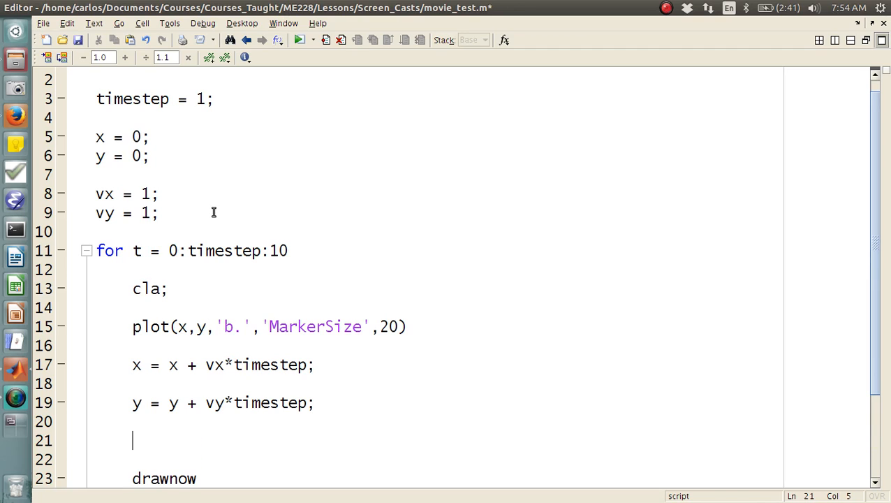
{"action": "type", "text": "axis(["}
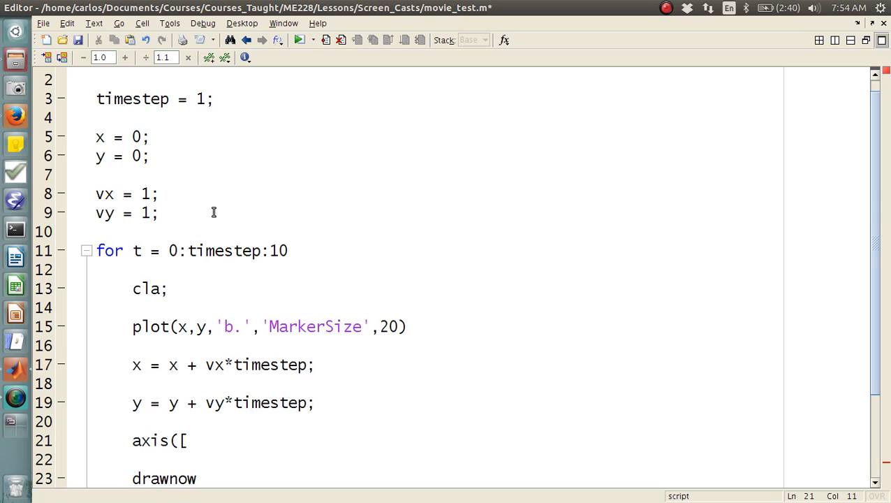
{"action": "type", "text": "0 10 0 10"}
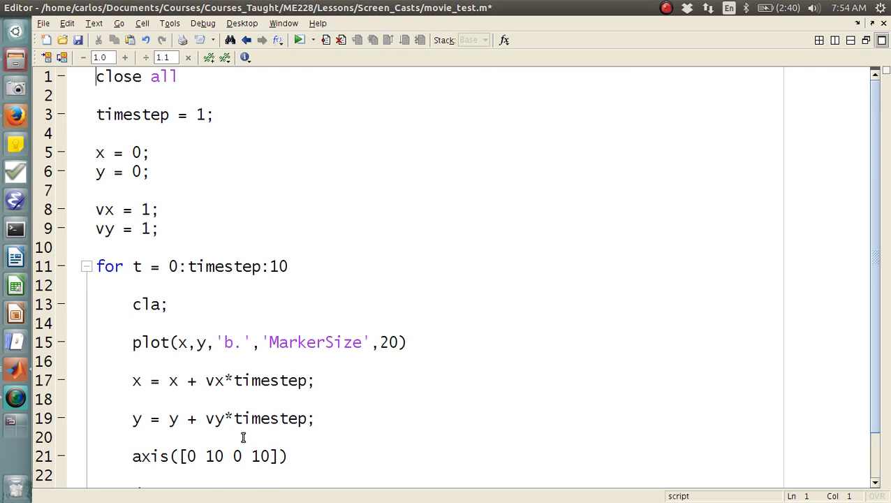
- Put the header function M = movie_test() on line 1 of the file
{"action": "type", "text": "M = fiu"}
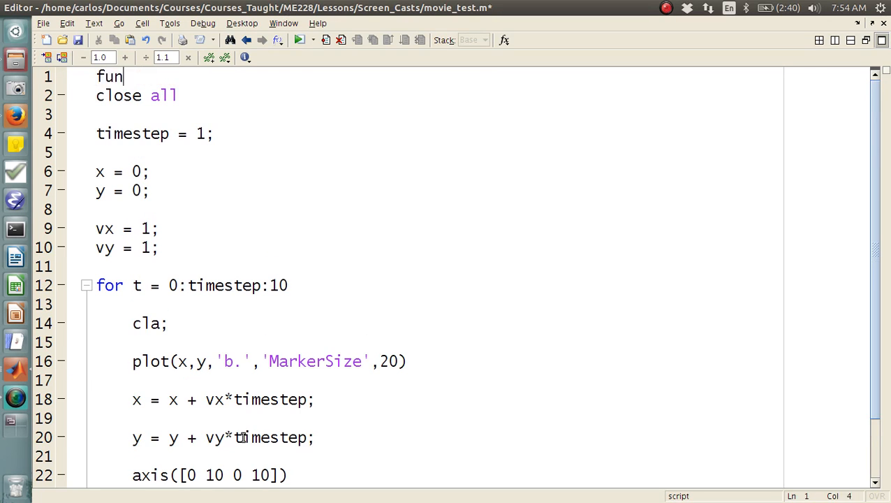
{"action": "type", "text": "ction M = movie_test("}
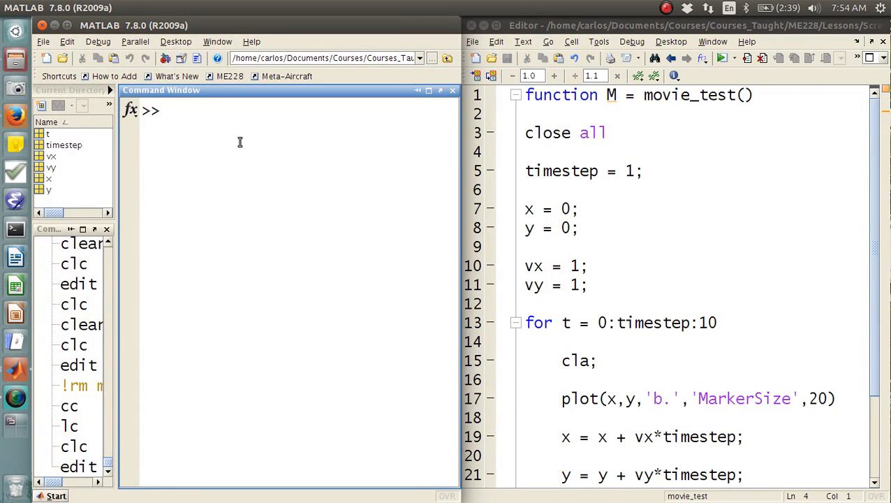
- Add M(t) = getframe; after drawnow and run M = movie_test, hitting the index error
{"action": "type", "text": "M = movie_test("}
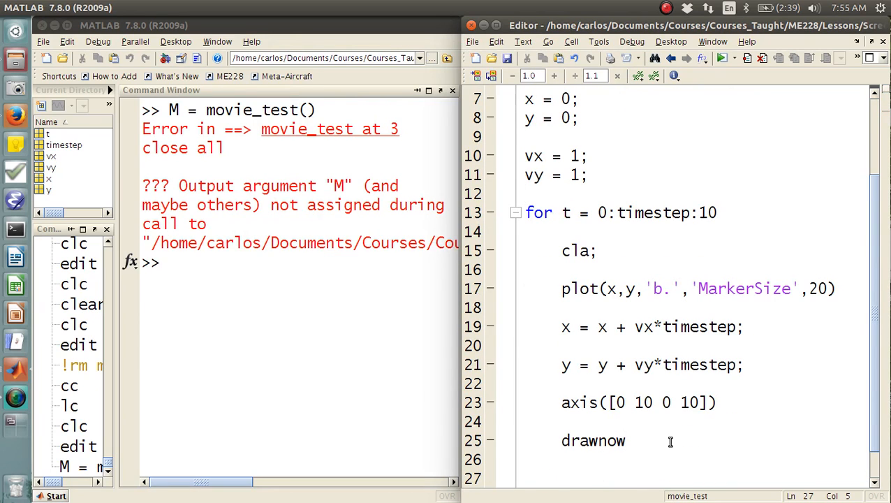
{"action": "type", "text": "M(t) ="}
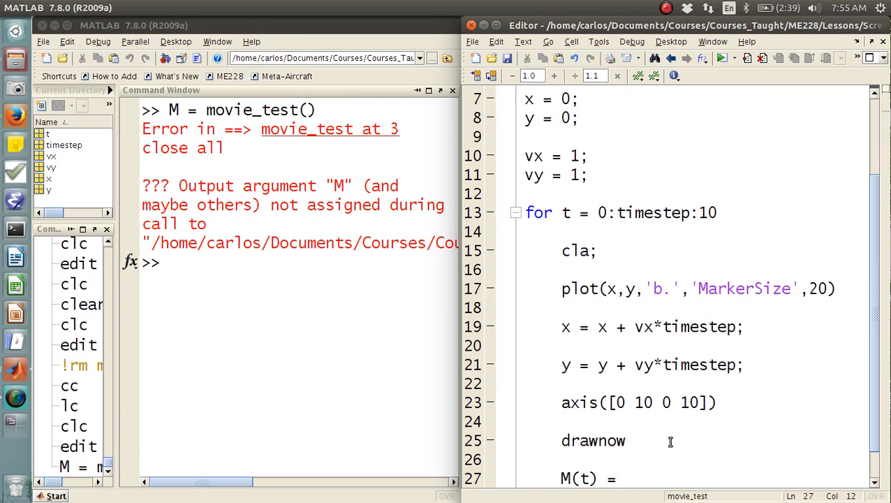
{"action": "type", "text": "getframe;"}
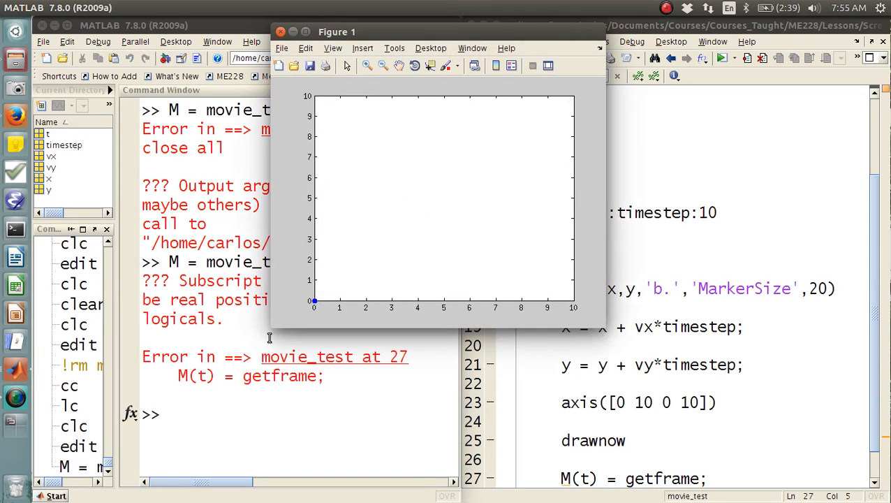
{"action": "left_click", "coordinate": [229, 414]}
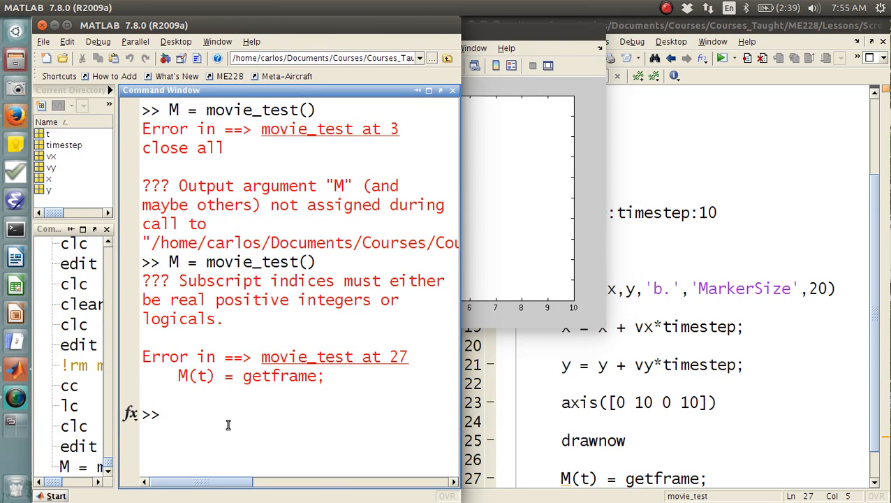
{"action": "mouse_move", "coordinate": [530, 374]}
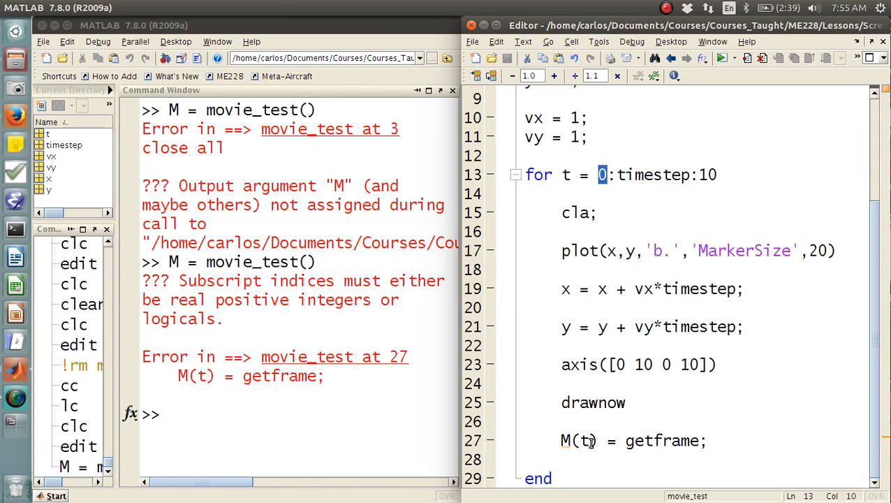
- Demonstrate in the Command Window that x(1) returns a value while x(0) errors
{"action": "type", "text": "M"}
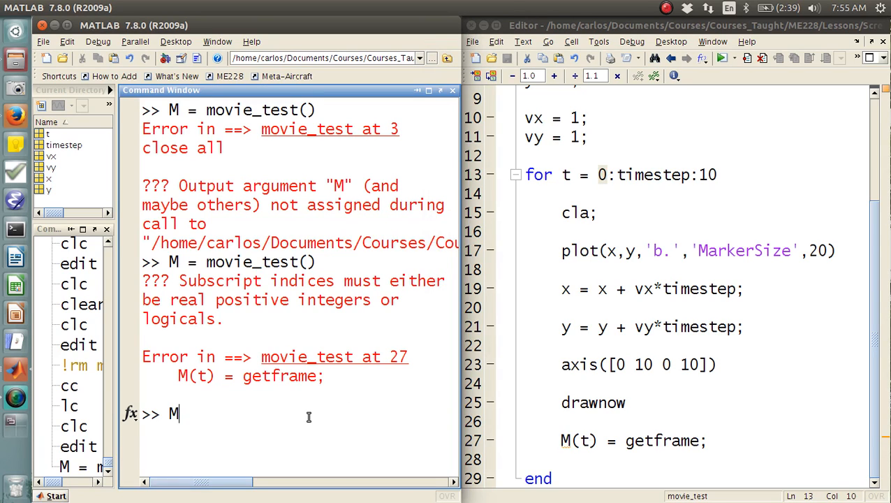
{"action": "type", "text": "(0)"}
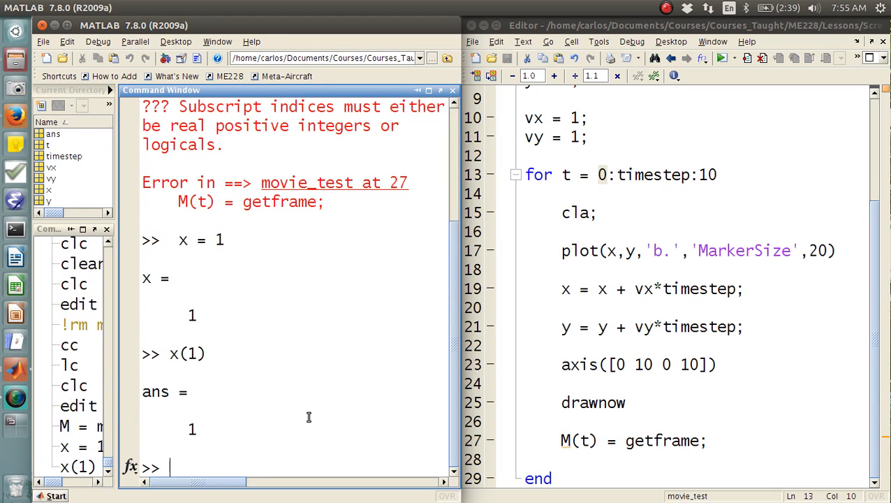
{"action": "type", "text": "x(0)"}
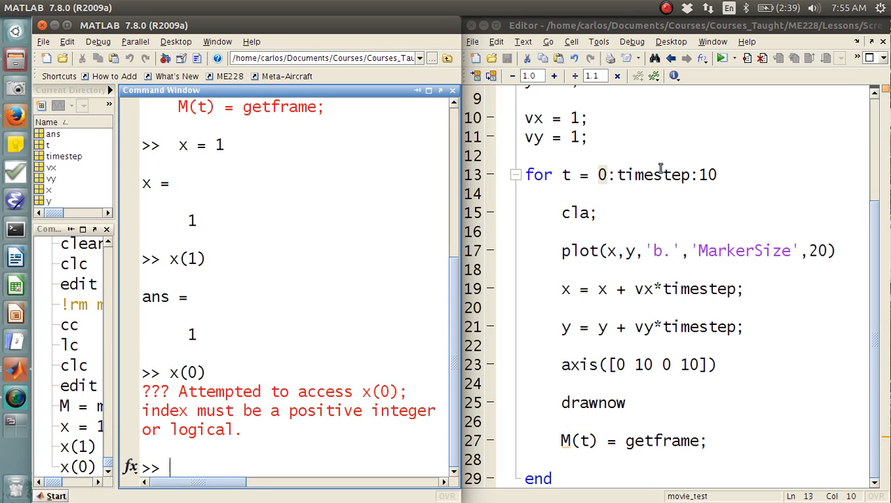
- Start the loop at t = 1 and rerun M = movie_test() to rebuild the movie
{"action": "type", "text": "1"}
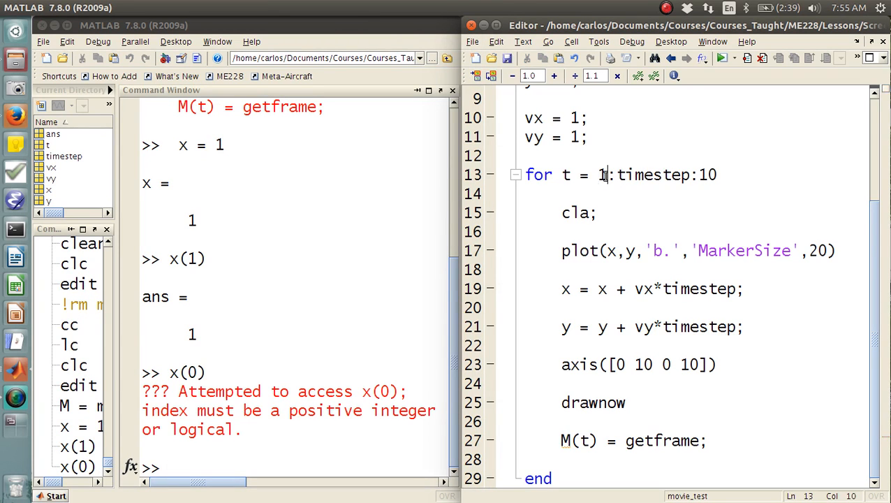
{"action": "left_click", "coordinate": [718, 175]}
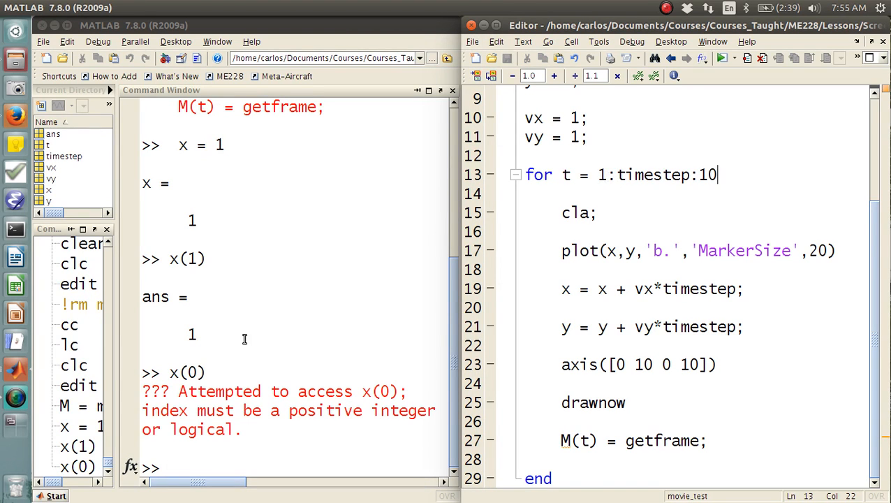
{"action": "type", "text": "M = movie_test()"}
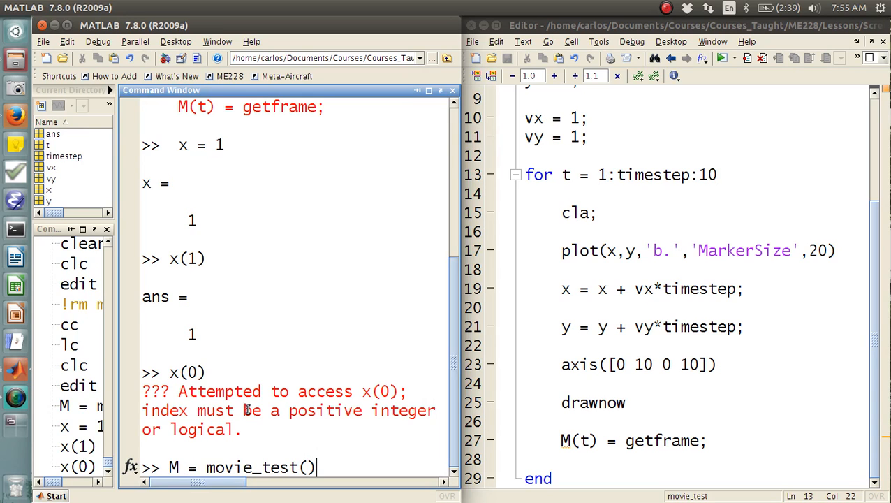
{"action": "key", "text": "enter"}
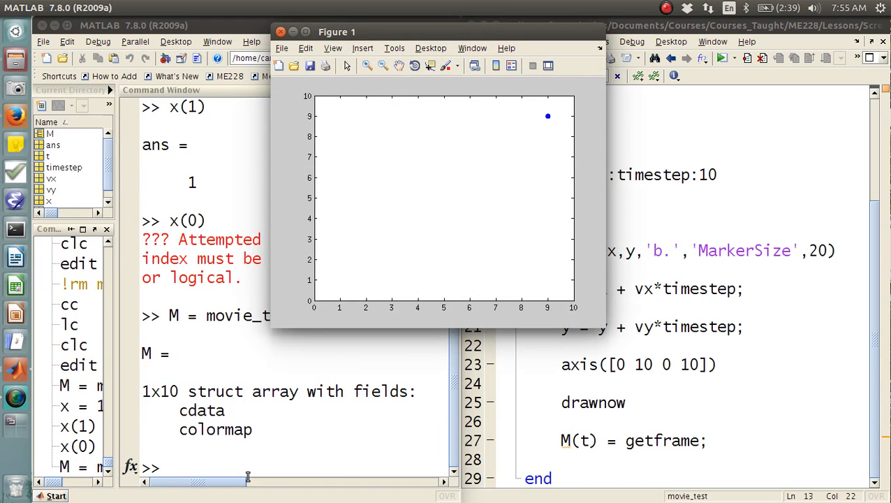
- Play the captured frames back with movie(M)
{"action": "left_click", "coordinate": [161, 90]}
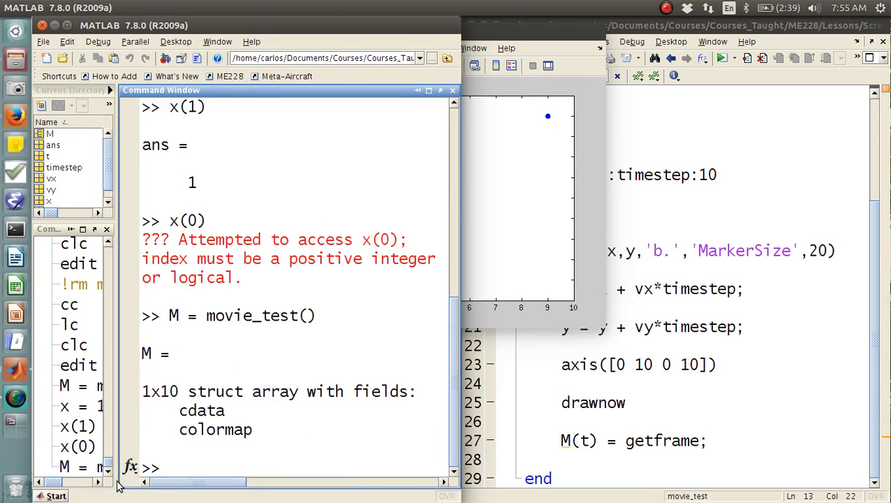
{"action": "type", "text": "movie(M"}
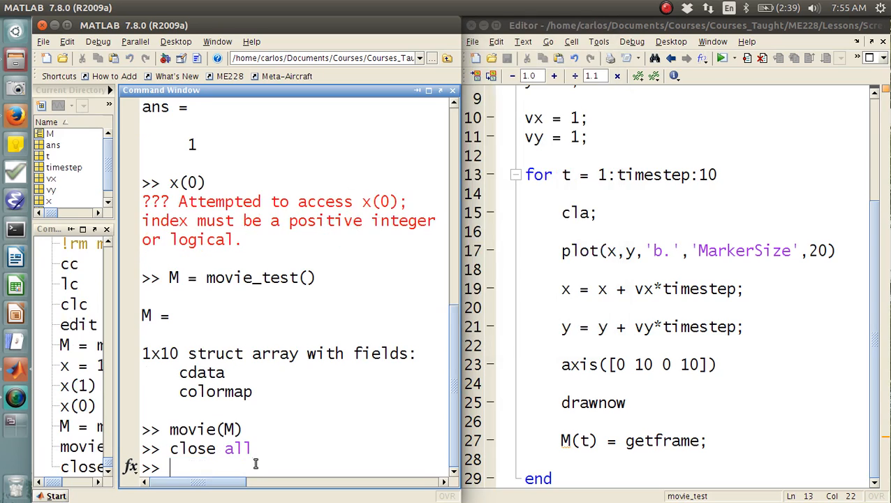
{"action": "type", "text": "movie(M)"}
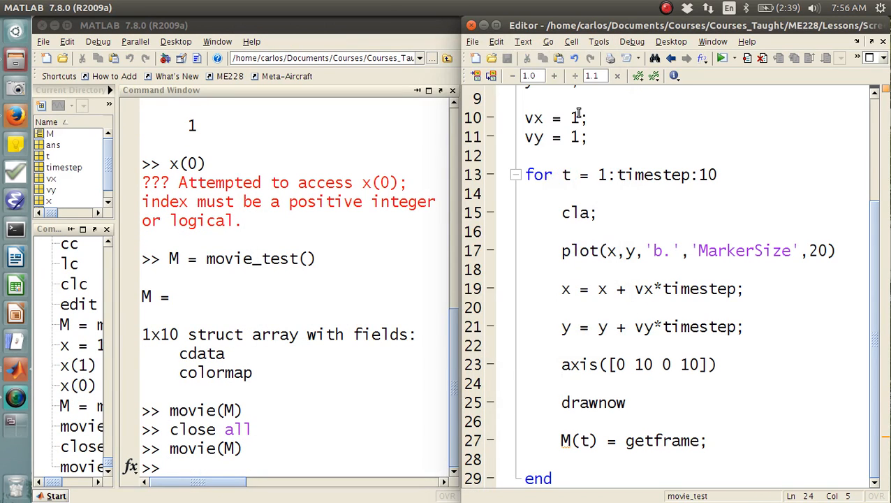
- Rerun movie_test to hit the index error, list t = 1:timestep:10, and try M(9.7)
{"action": "scroll", "scroll_direction": "up", "scroll_amount": 3}
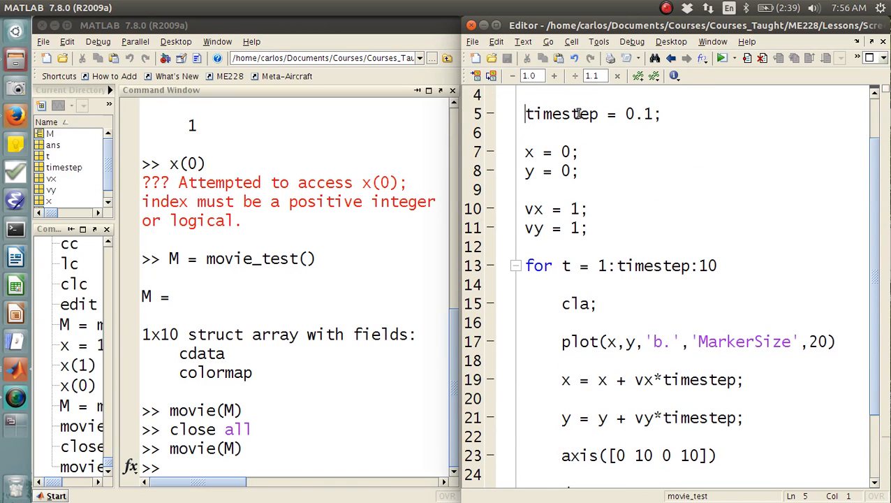
{"action": "type", "text": "M = movie_test()"}
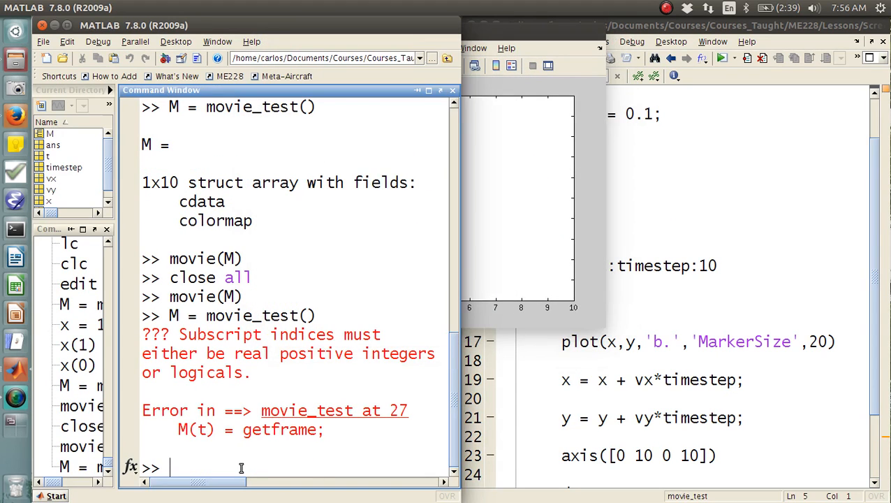
{"action": "mouse_move", "coordinate": [663, 412]}
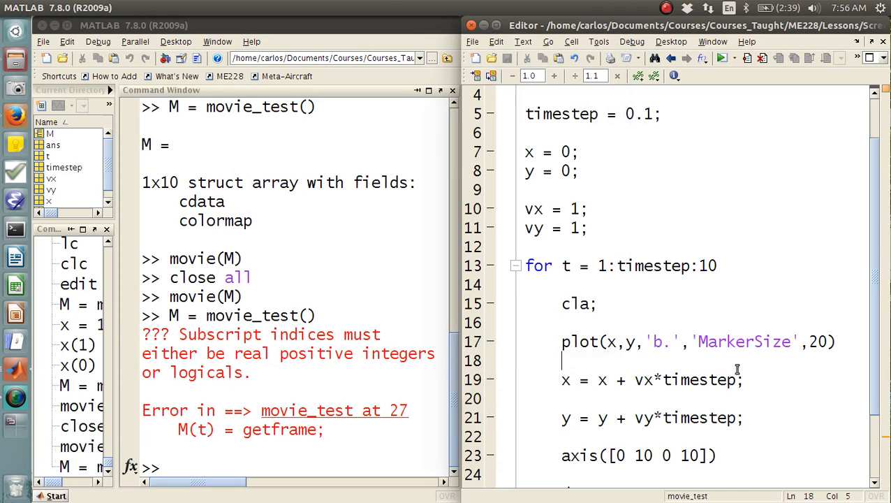
{"action": "type", "text": "t = 1:"}
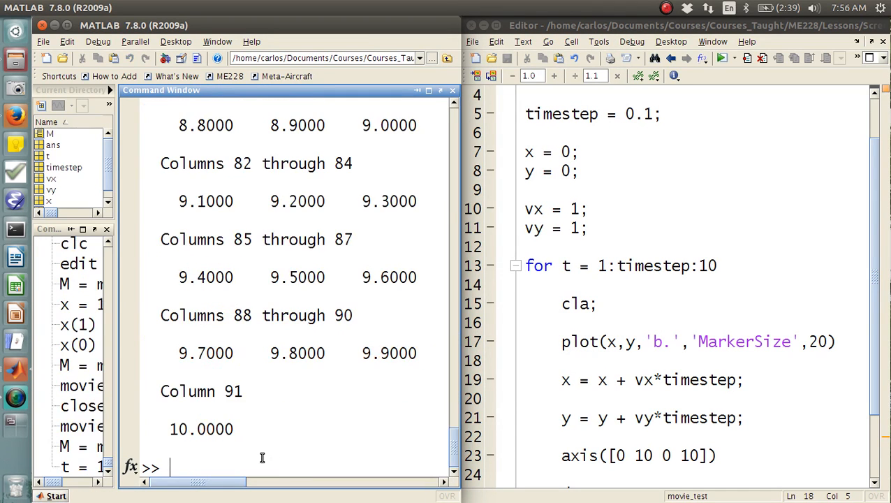
{"action": "type", "text": "M"}
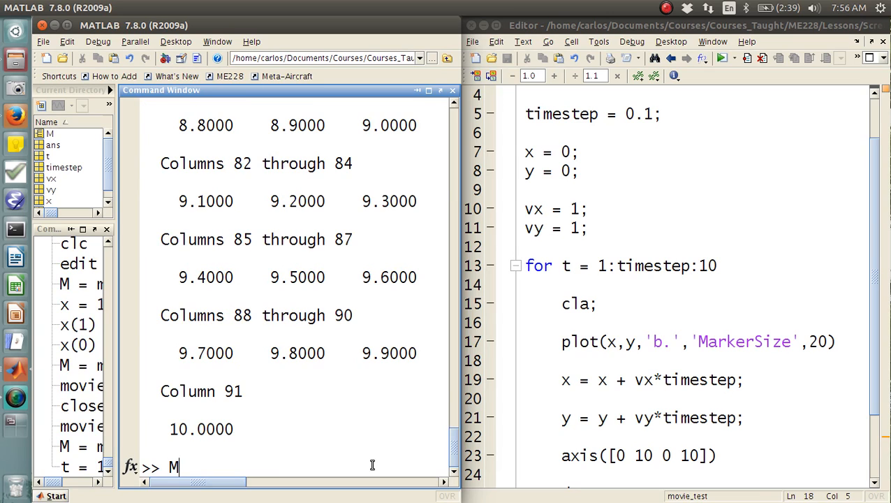
{"action": "type", "text": "(9.7)"}
{"action": "left_click", "coordinate": [622, 265]}
{"action": "type", "text": "0"}
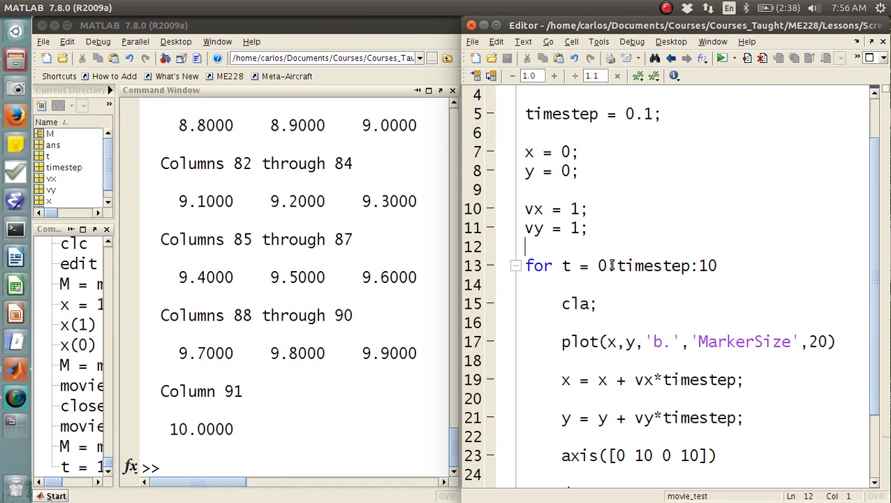
- Add counter fr = 1 before the loop, store frames in M(fr), and increment fr each pass
{"action": "type", "text": "fr ="}
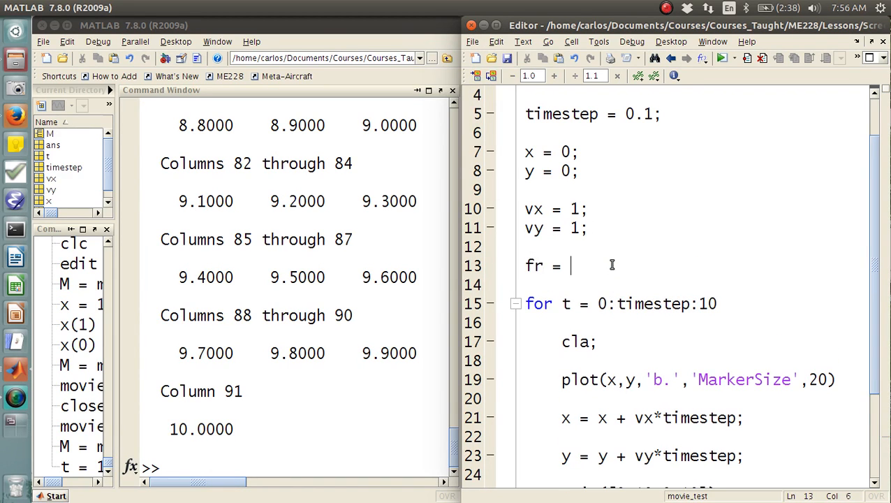
{"action": "type", "text": "1; %%%Create a frame counter"}
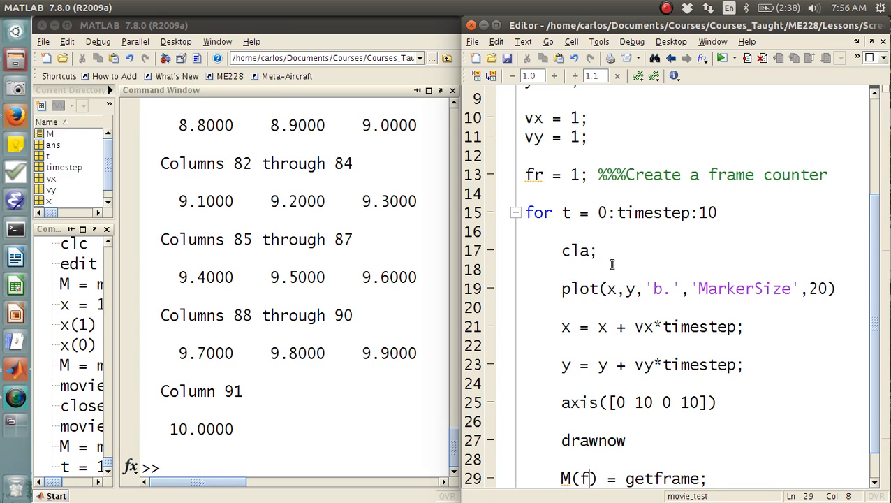
{"action": "type", "text": "fr = fr + 1; %%Incrementing the fr"}
{"action": "left_click", "coordinate": [293, 468]}
{"action": "type", "text": "M = movie_test("}
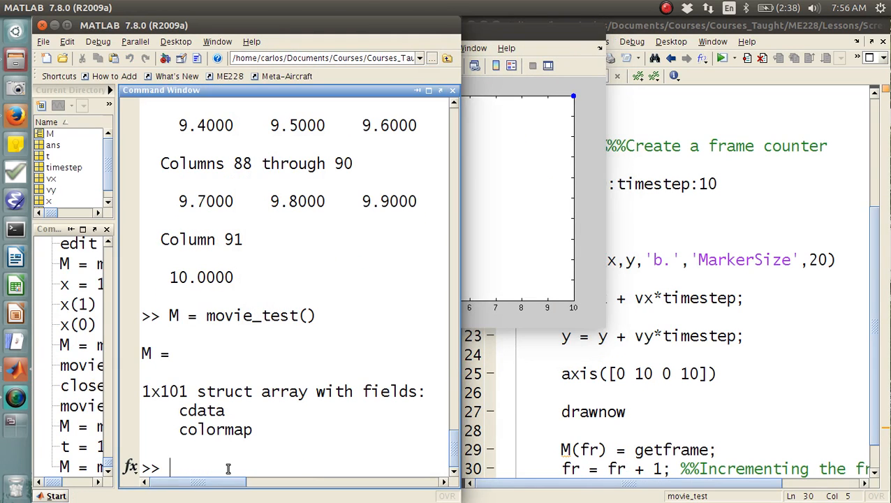
- Start typing close at the prompt after M = movie_test() returns the 1x101 movie struct
{"action": "type", "text": "close"}
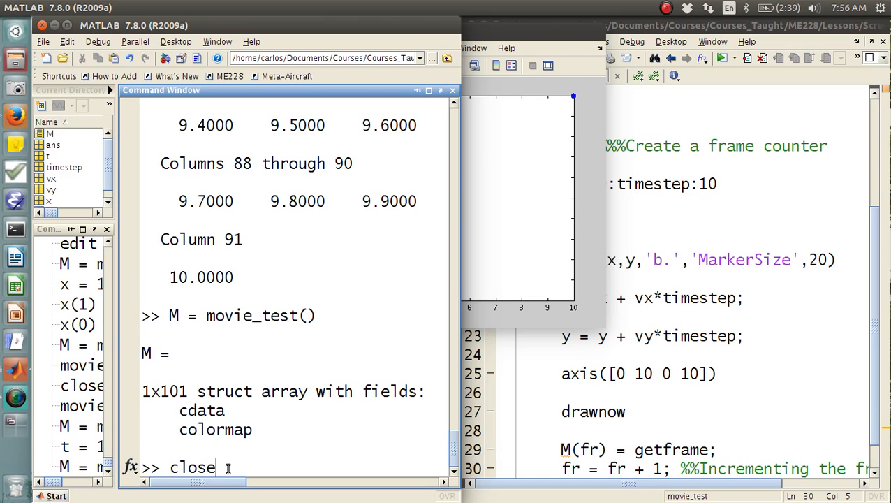